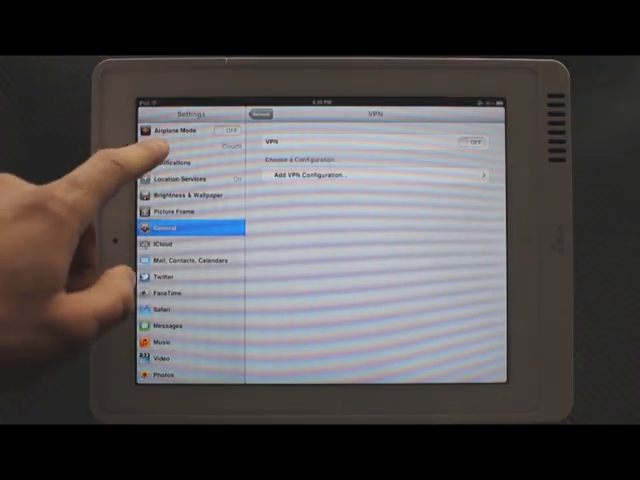
Reach the VPN settings page through General and Network settings.
left_click(190, 148)
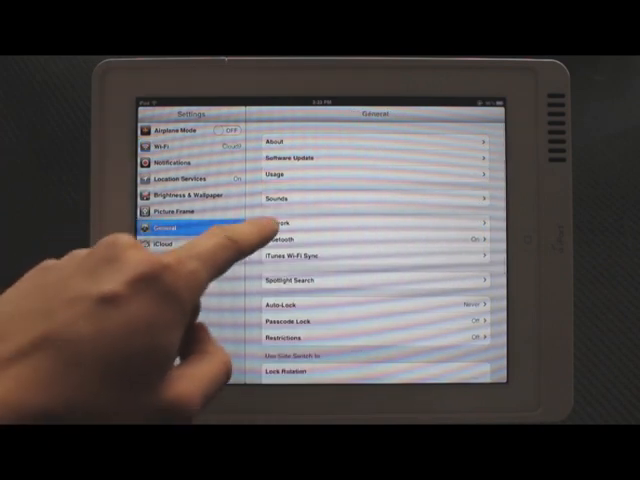
left_click(280, 222)
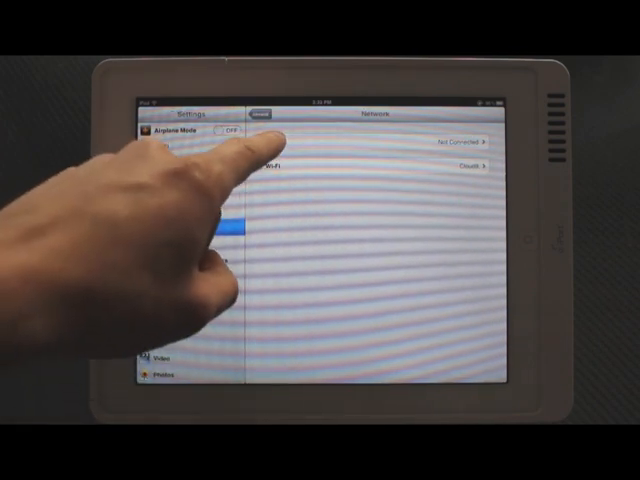
left_click(400, 140)
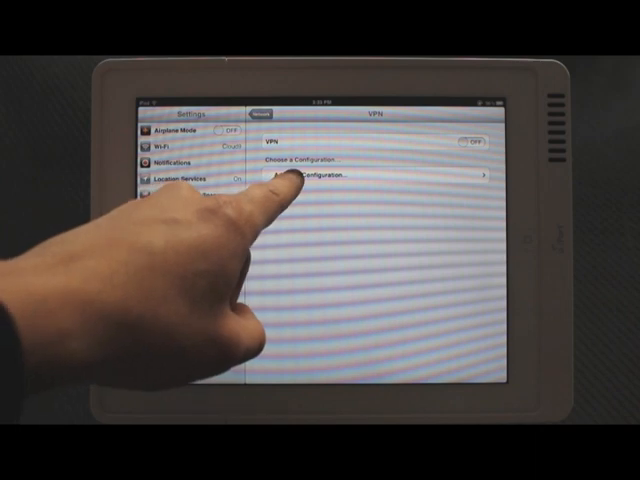
Add an IPSec VPN configuration with server, account, password, group name and secret, and save it.
left_click(300, 176)
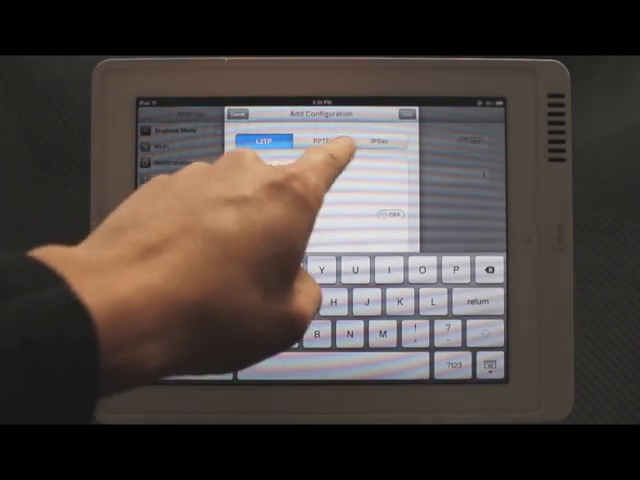
left_click(268, 142)
type("vp")
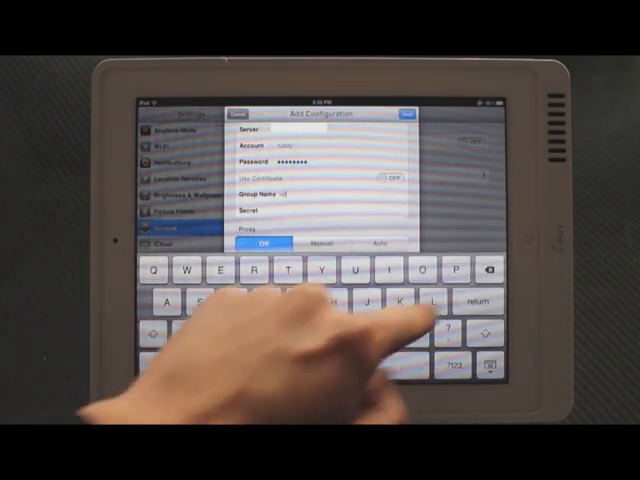
left_click(460, 364)
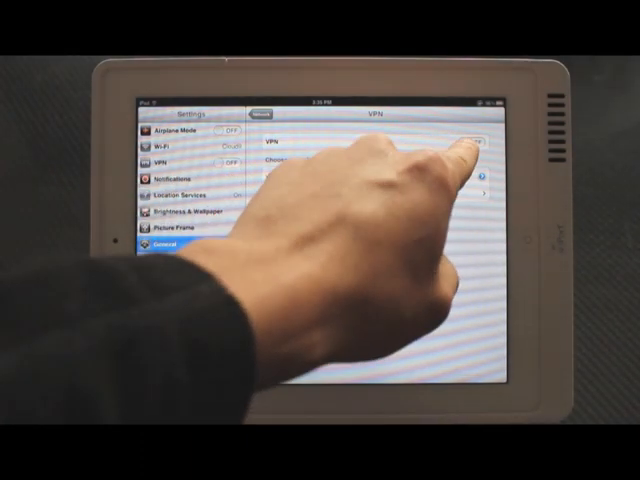
Switch the new VPN on and enter the user authentication password to connect.
left_click(480, 142)
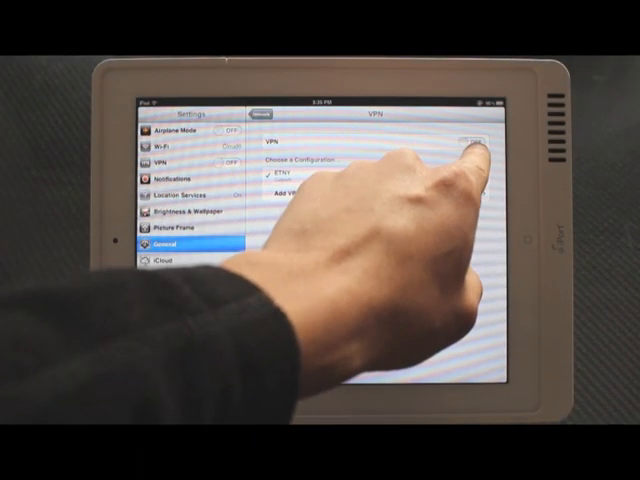
left_click(478, 144)
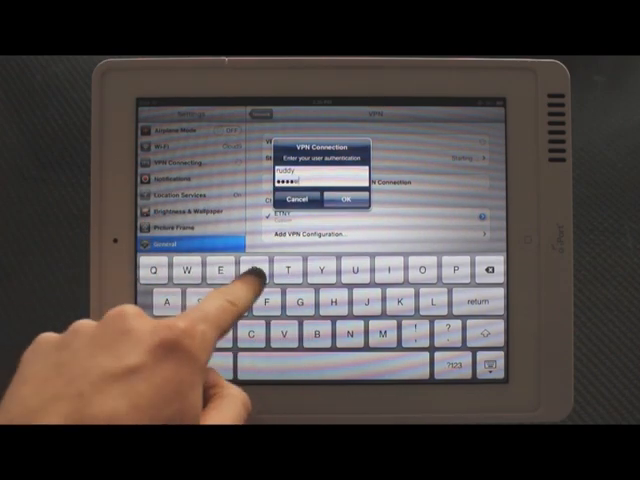
left_click(342, 196)
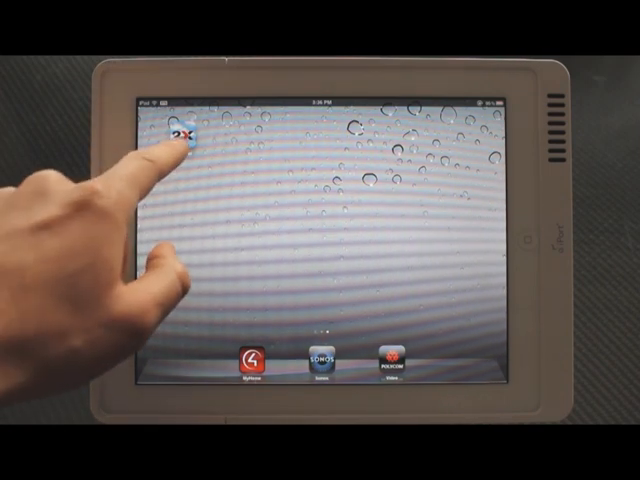
Launch the 2X Client app from the home screen to reach its New Connection screen.
left_click(184, 136)
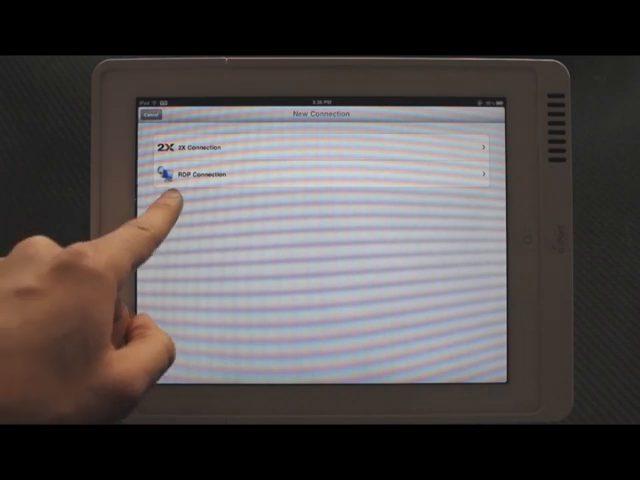
Start a new RDP connection and begin entering one of its connection details.
left_click(320, 176)
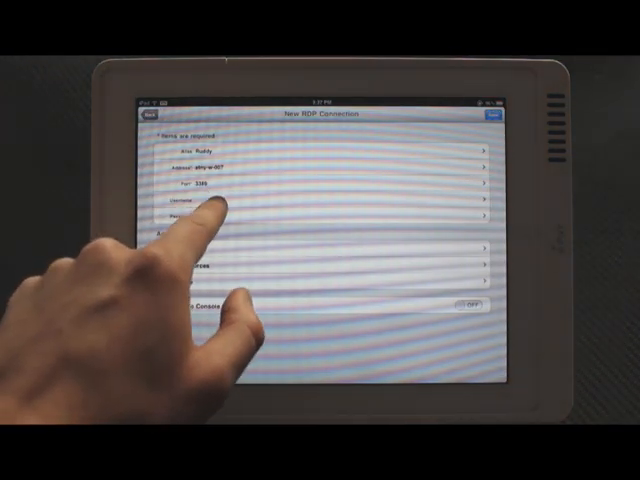
left_click(200, 200)
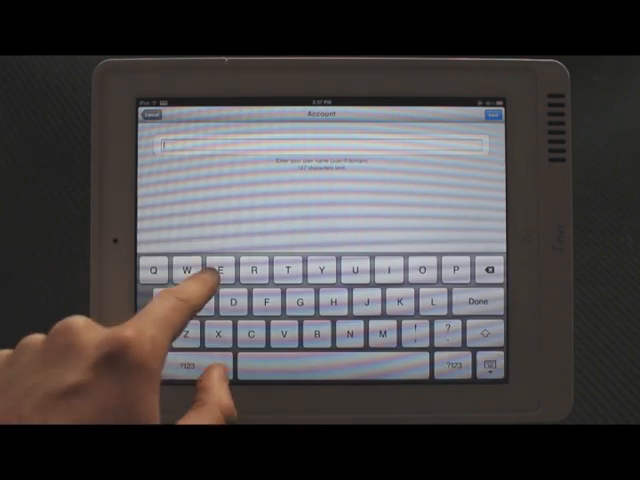